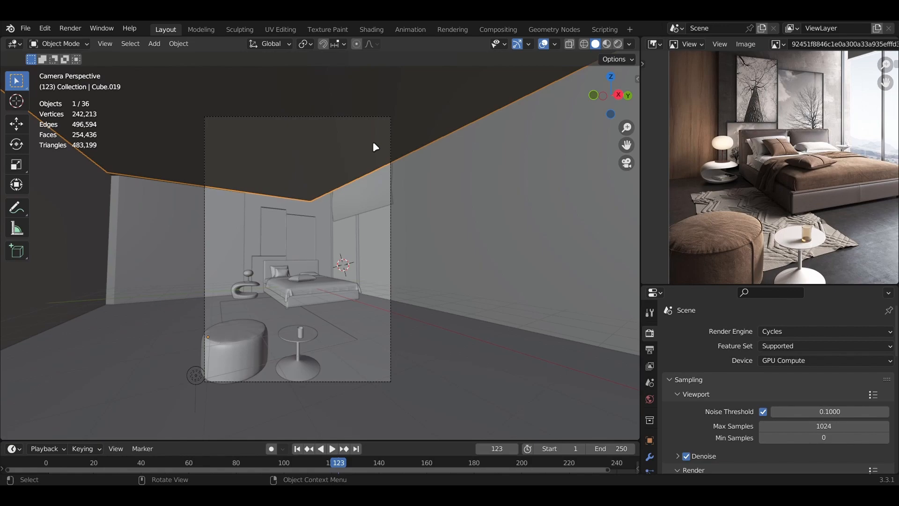
mouse_move(345, 189)
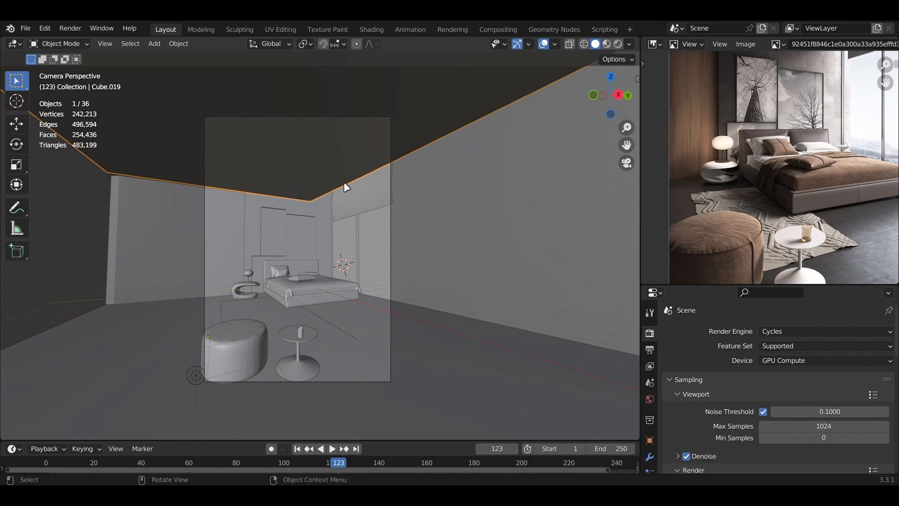
mouse_move(306, 235)
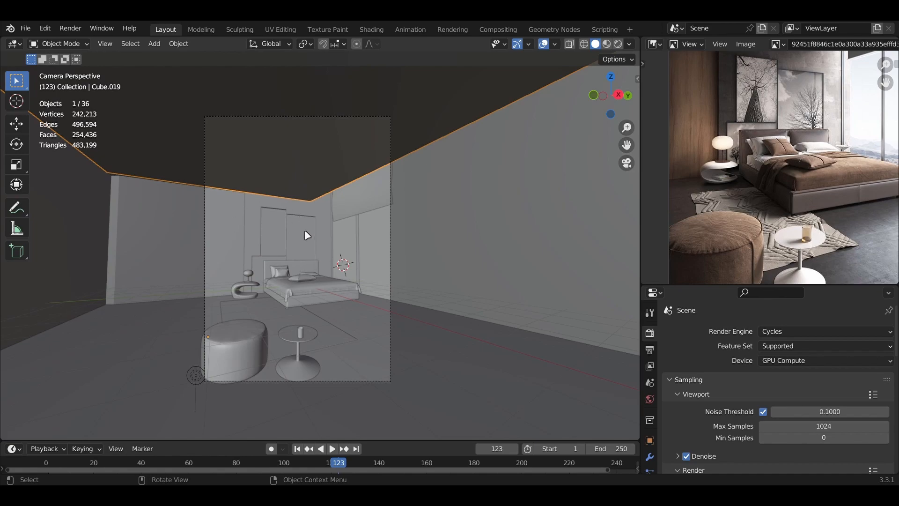
mouse_move(377, 202)
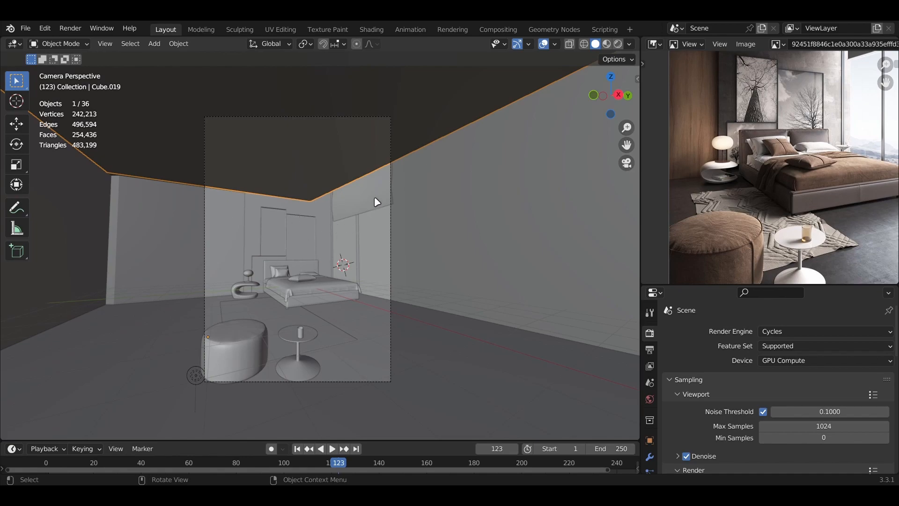
mouse_move(815, 202)
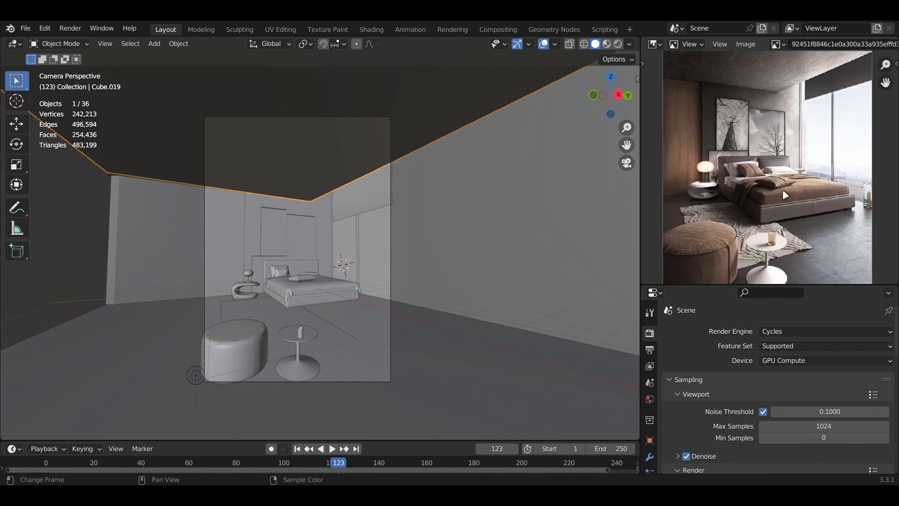
mouse_move(734, 225)
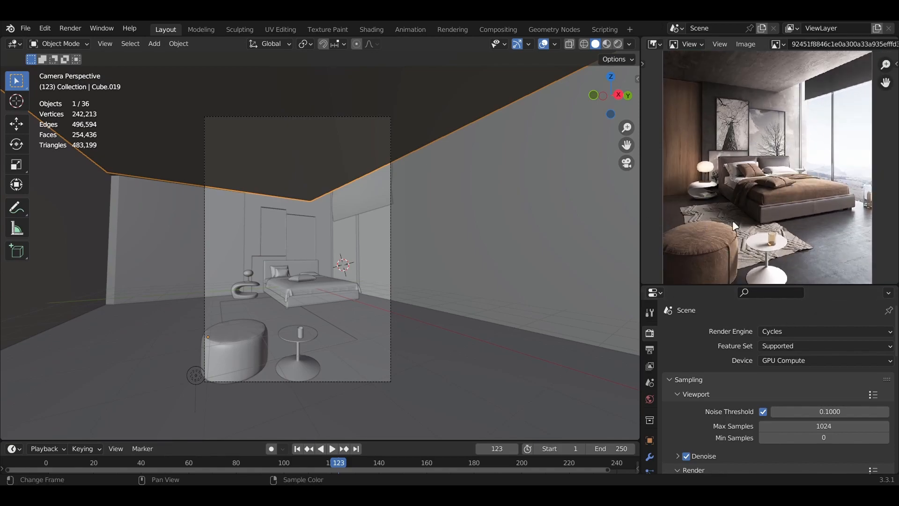
mouse_move(817, 215)
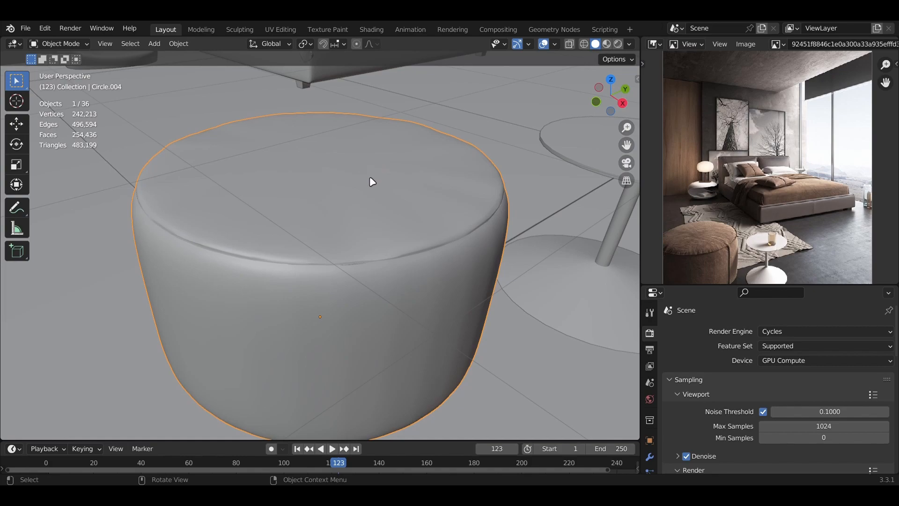
Drag in the viewport to bring the ottoman model into close view
left_click_drag(370, 181, 306, 190)
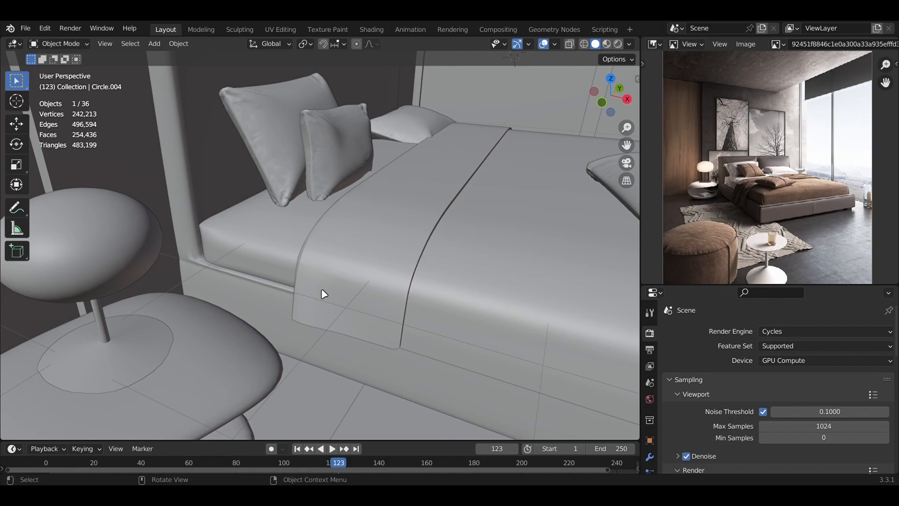
mouse_move(290, 297)
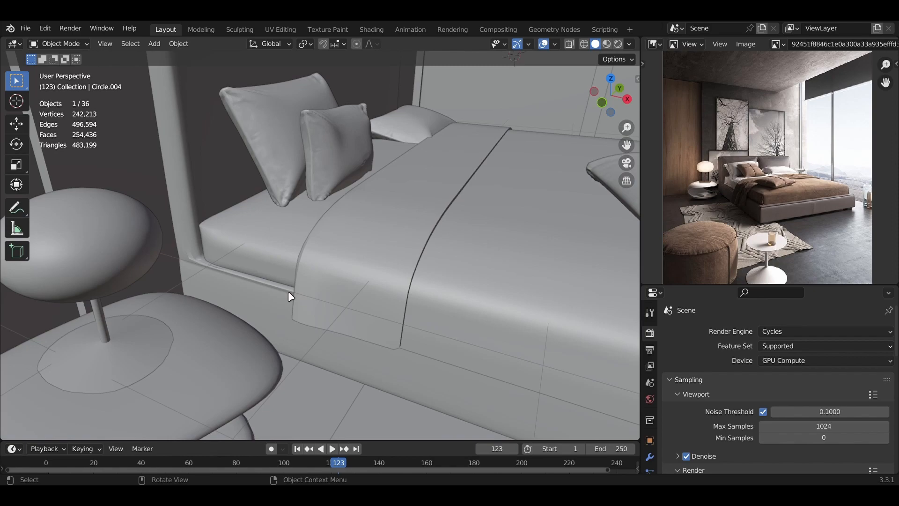
mouse_move(285, 305)
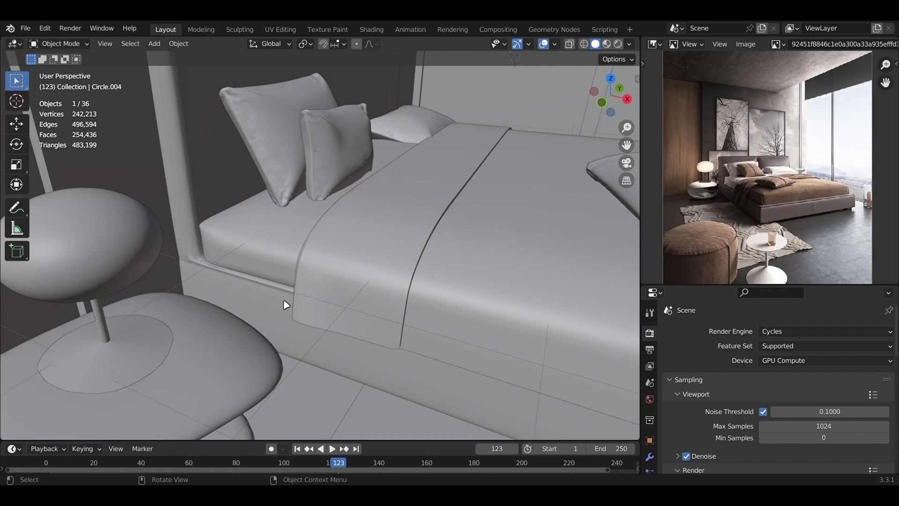
mouse_move(285, 295)
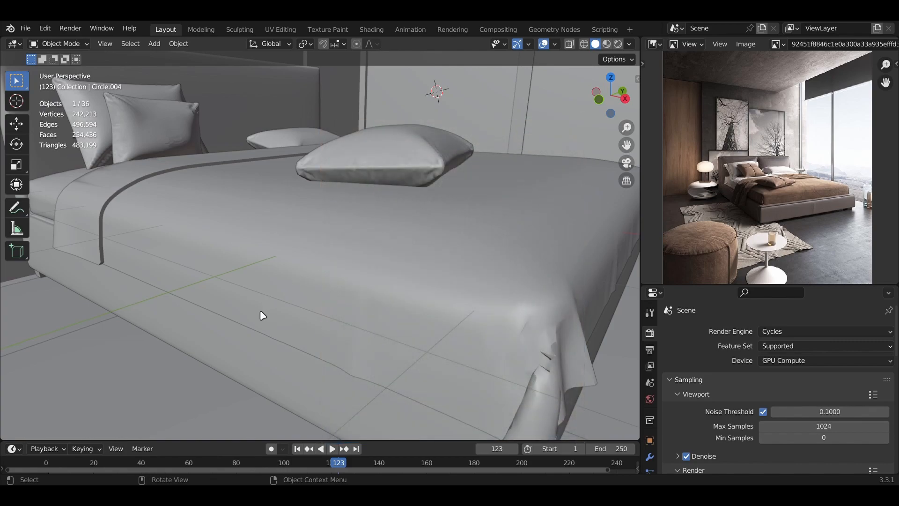
mouse_move(257, 310)
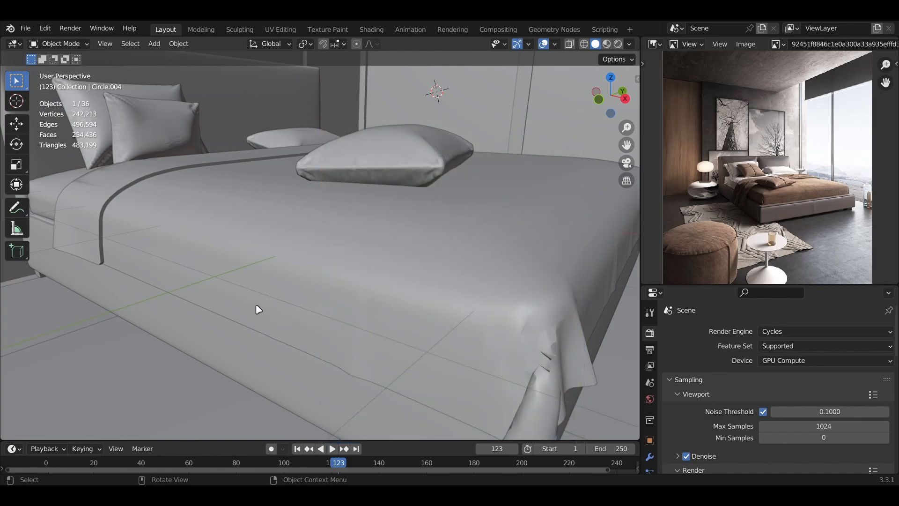
mouse_move(225, 297)
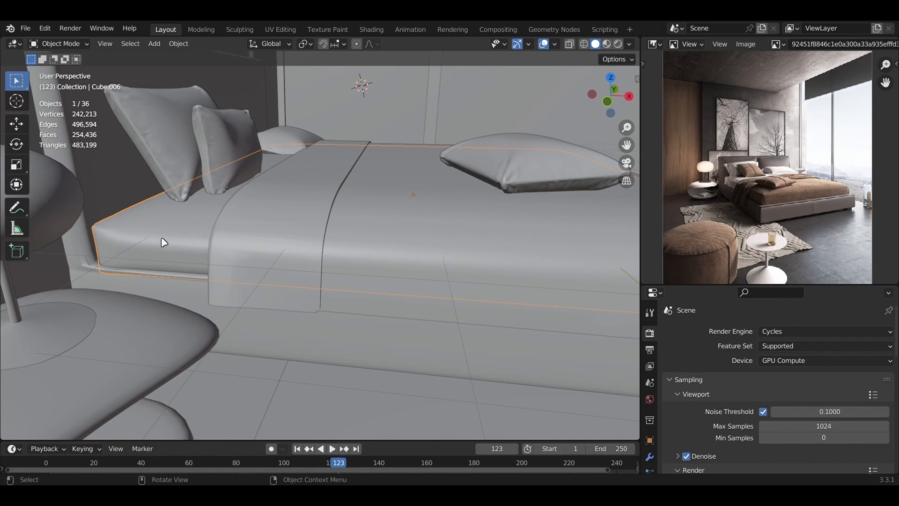
mouse_move(372, 199)
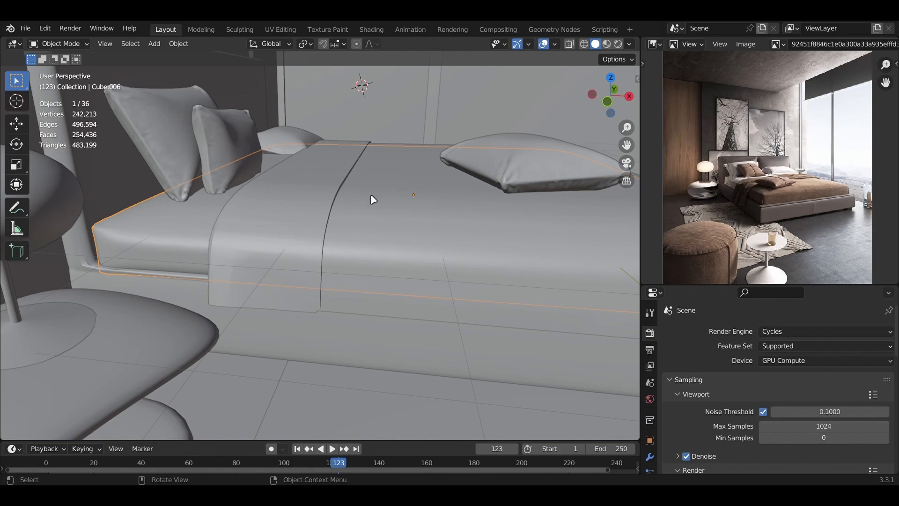
mouse_move(207, 230)
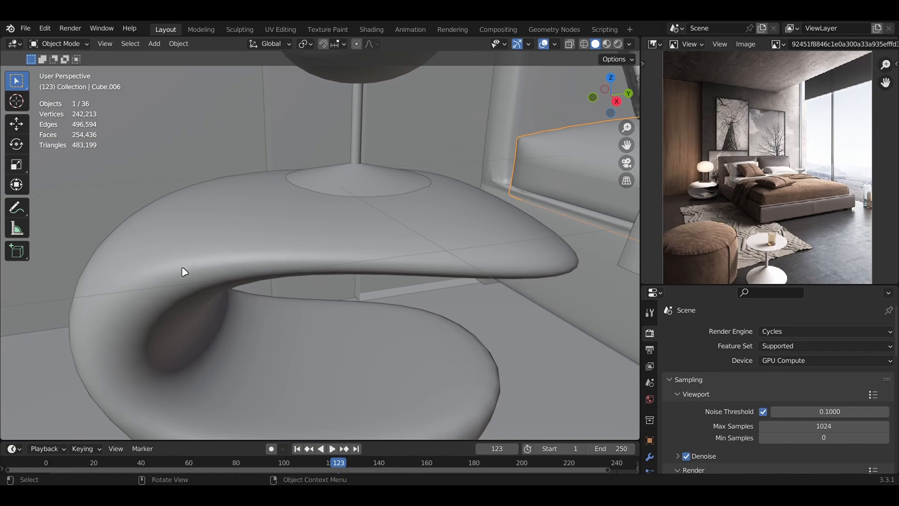
mouse_move(347, 229)
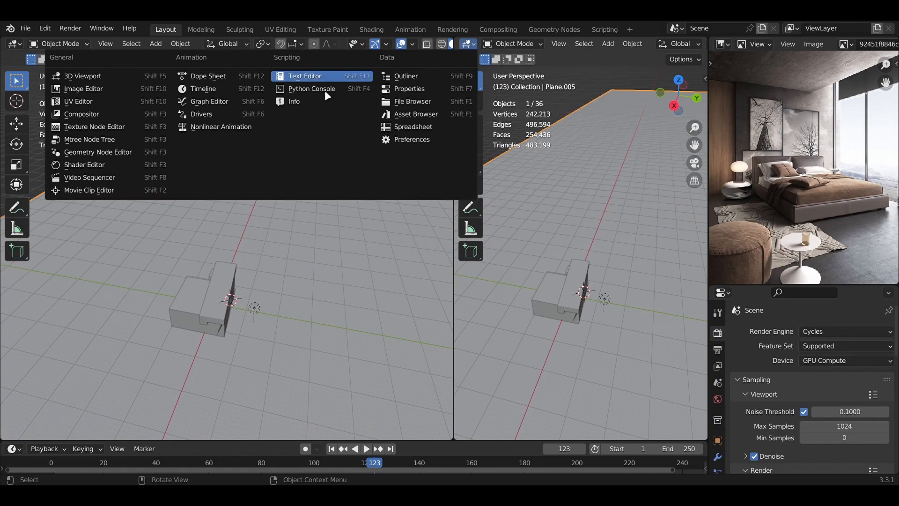
Set the right-hand area's editor type to the Shader Editor
left_click(84, 165)
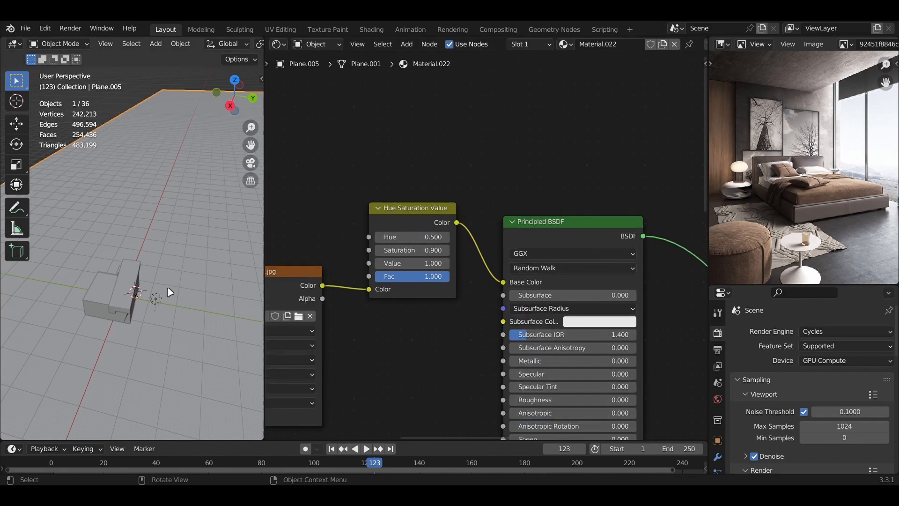
mouse_move(335, 233)
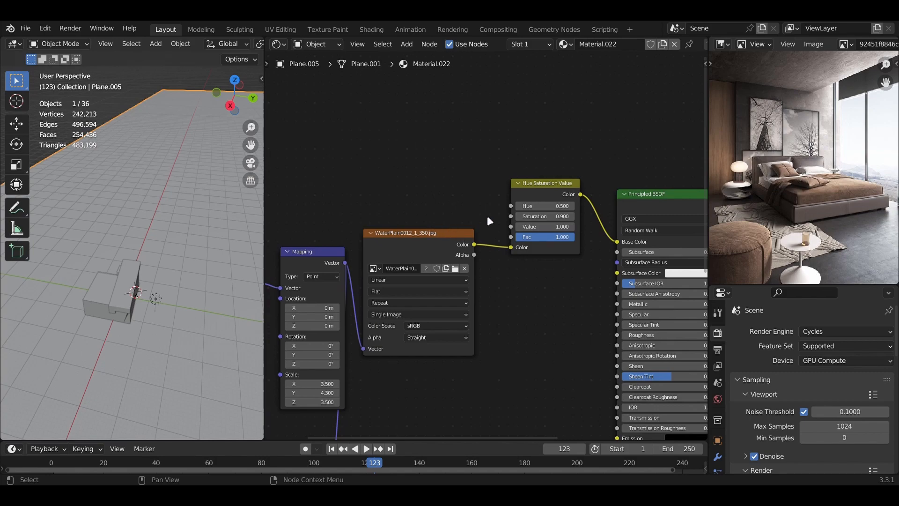
mouse_move(543, 201)
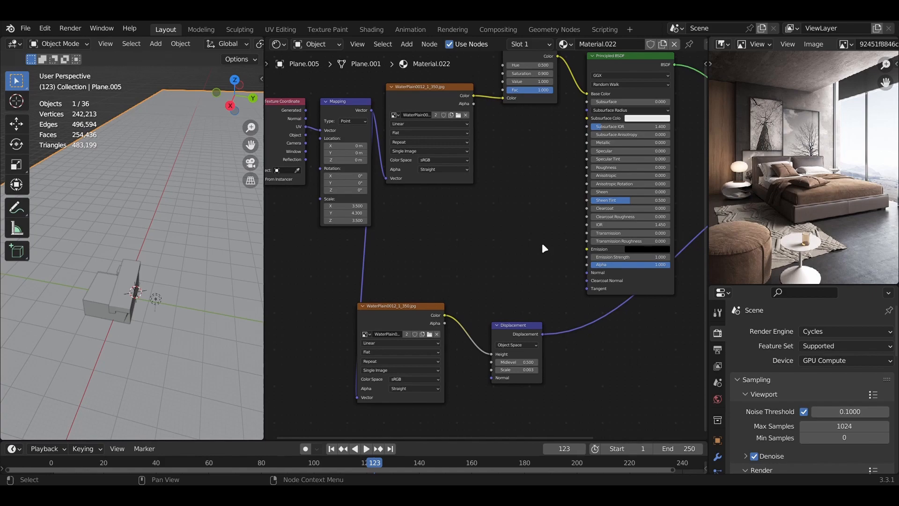
mouse_move(409, 181)
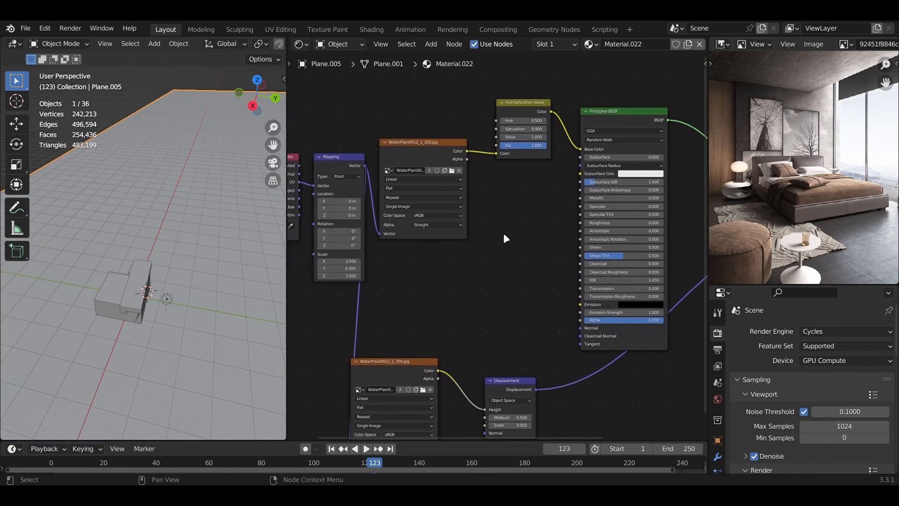
Zoom out the Shader Editor to show Material.022's full node tree
scroll("down", 3)
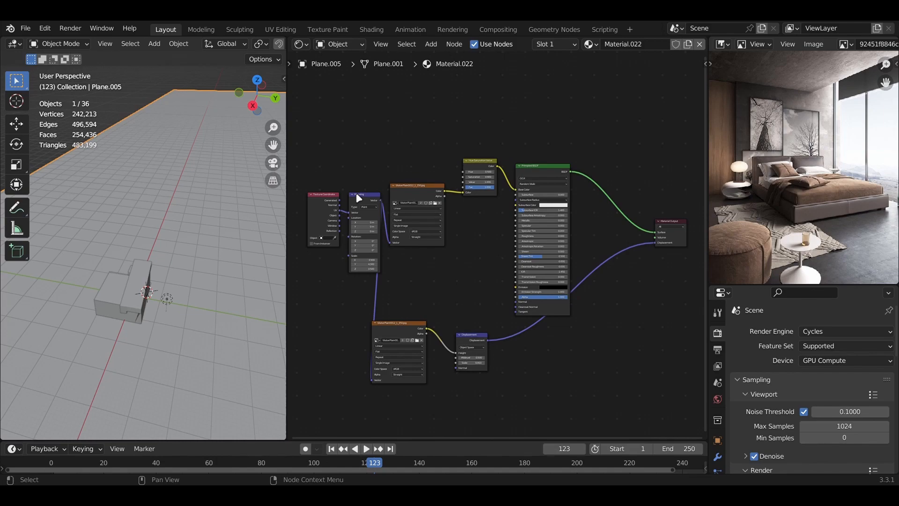
mouse_move(301, 183)
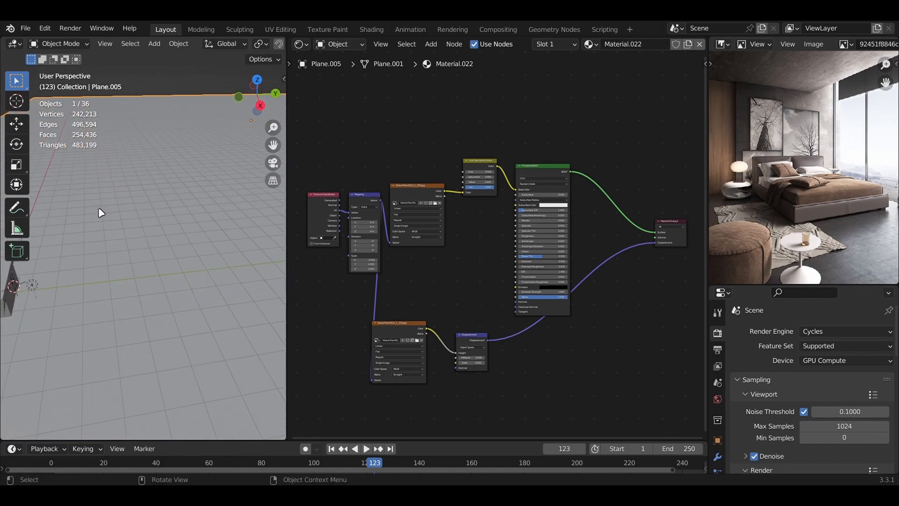
mouse_move(281, 203)
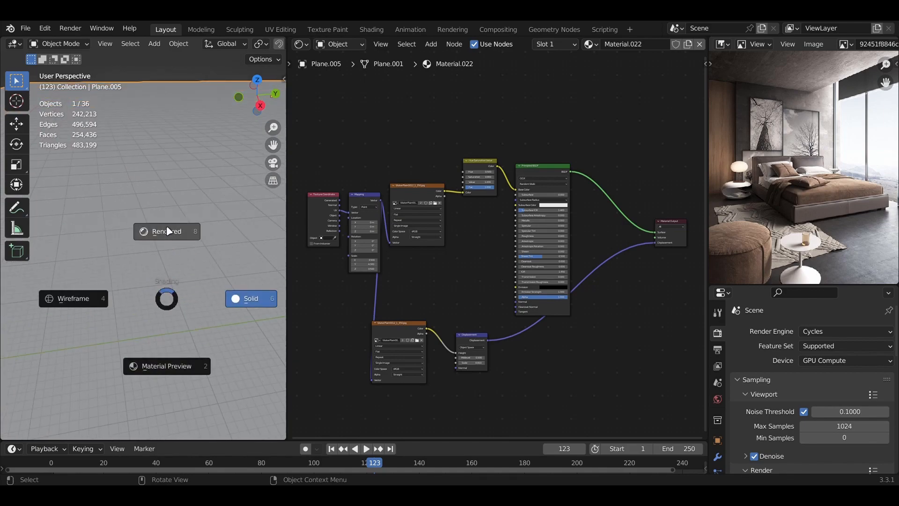
Switch the left viewport to Rendered shading to preview the ocean plane
left_click(166, 231)
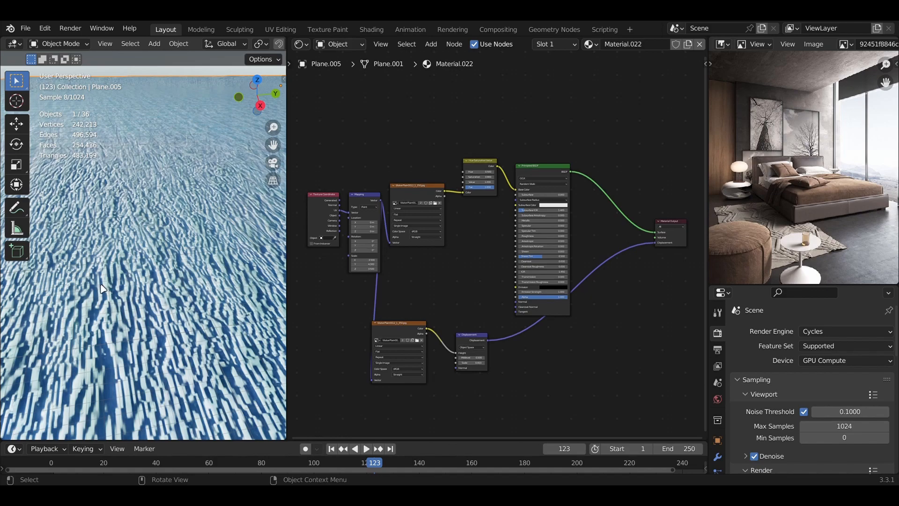
mouse_move(133, 266)
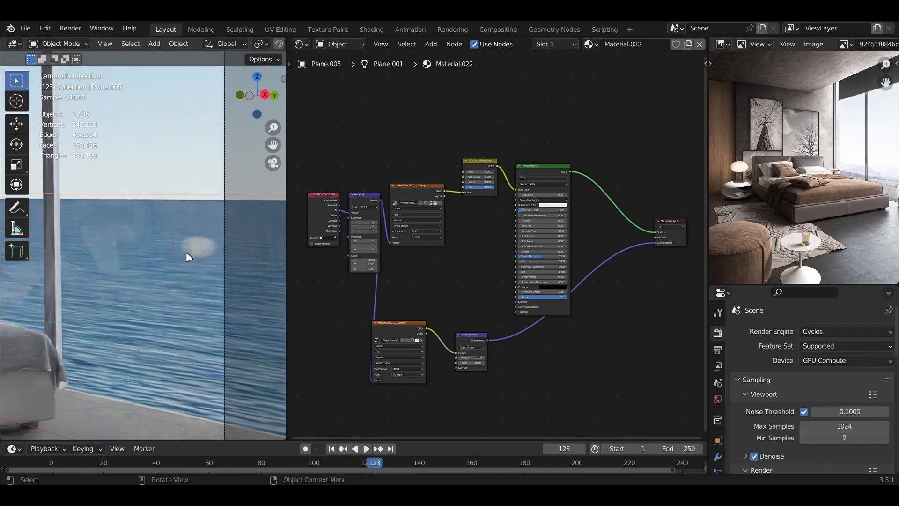
mouse_move(135, 319)
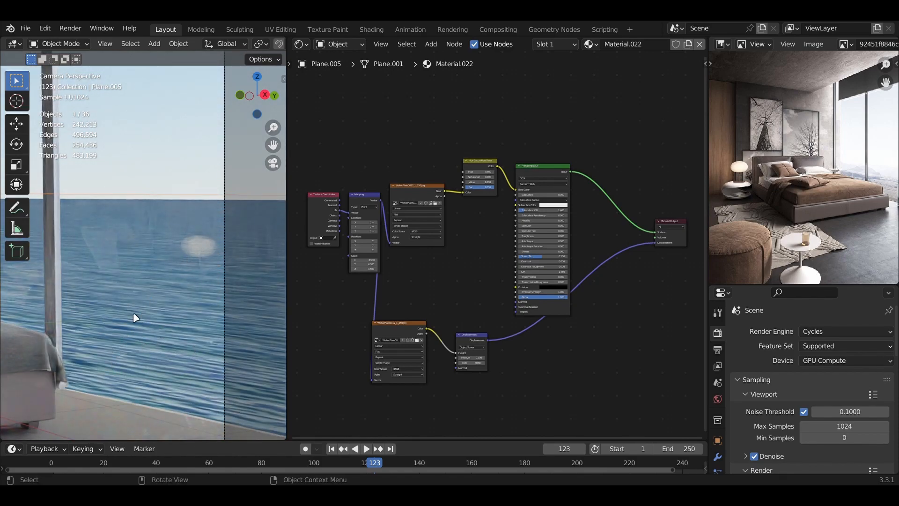